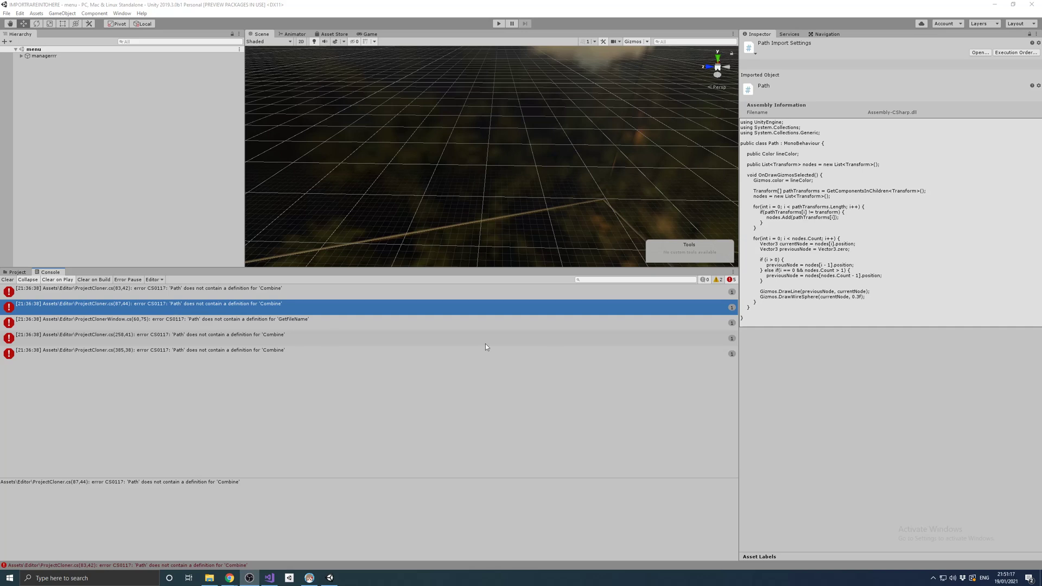
mouse_move(759, 88)
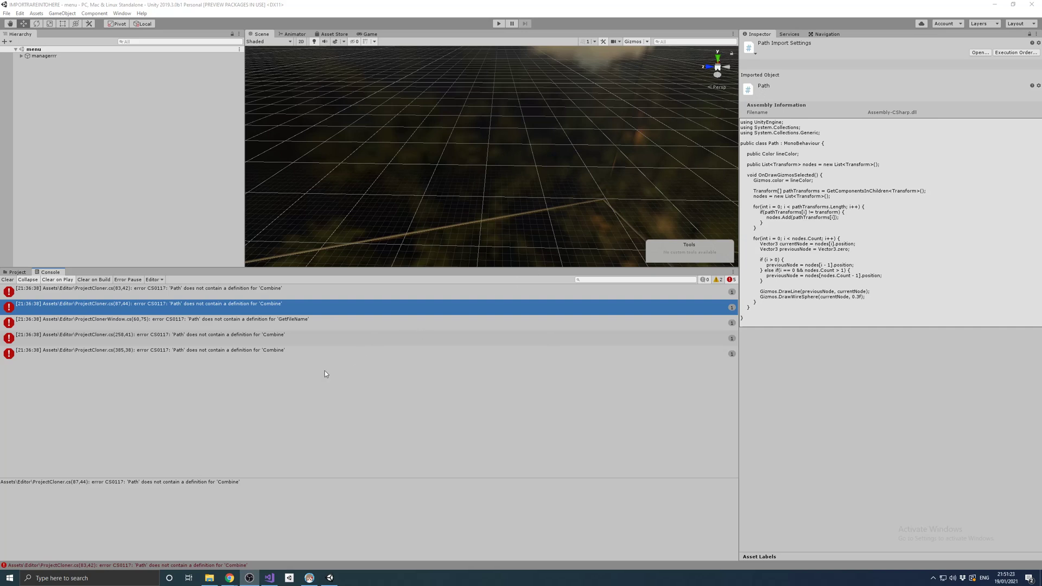
mouse_move(321, 375)
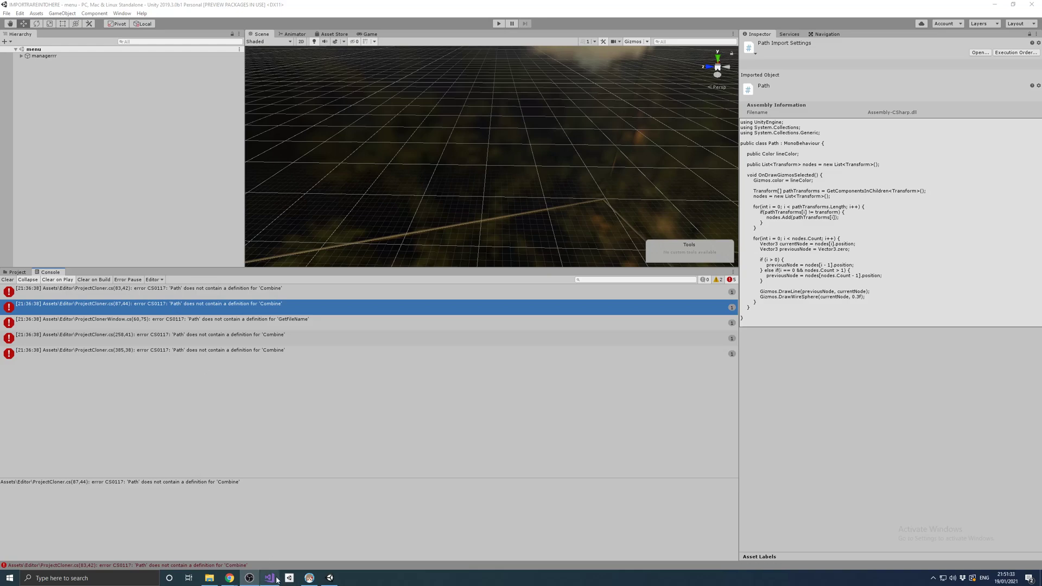
- Bring up Visual Studio and select a Path reference in ProjectClonerWindow.cs for qualifying as System.IO.Path
left_click(269, 578)
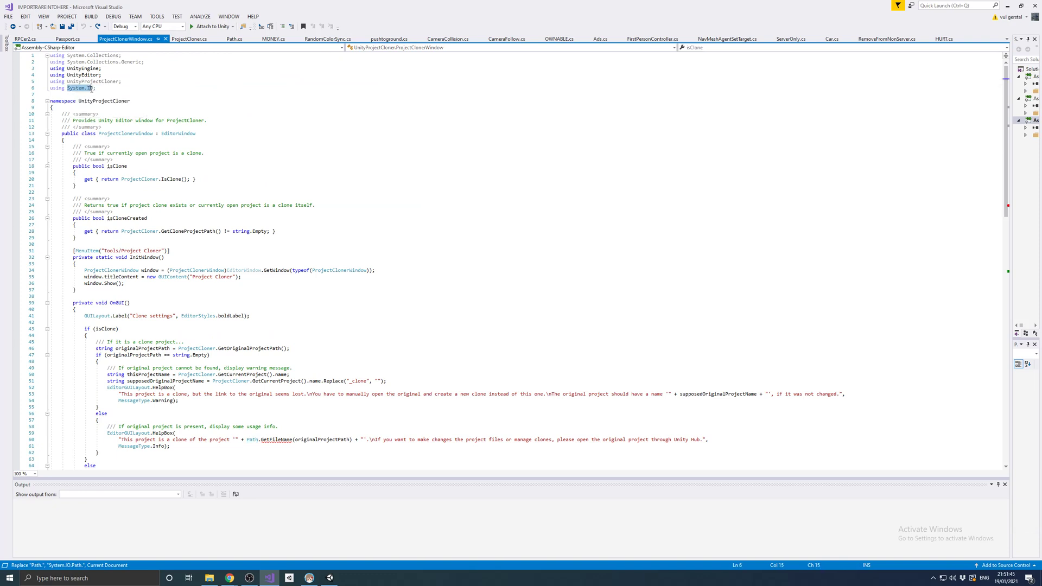
scroll("down", 3)
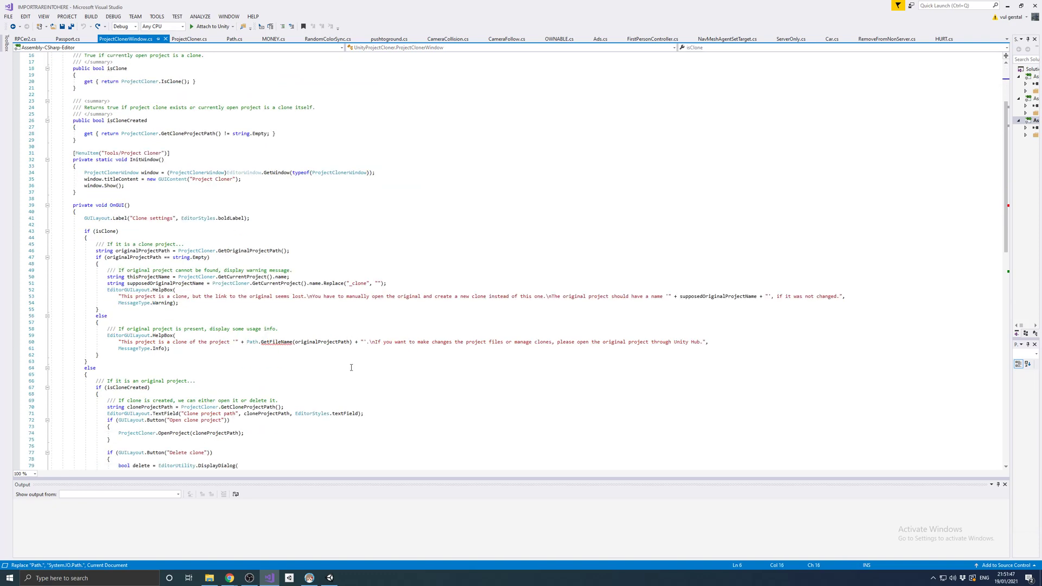
double_click(251, 341)
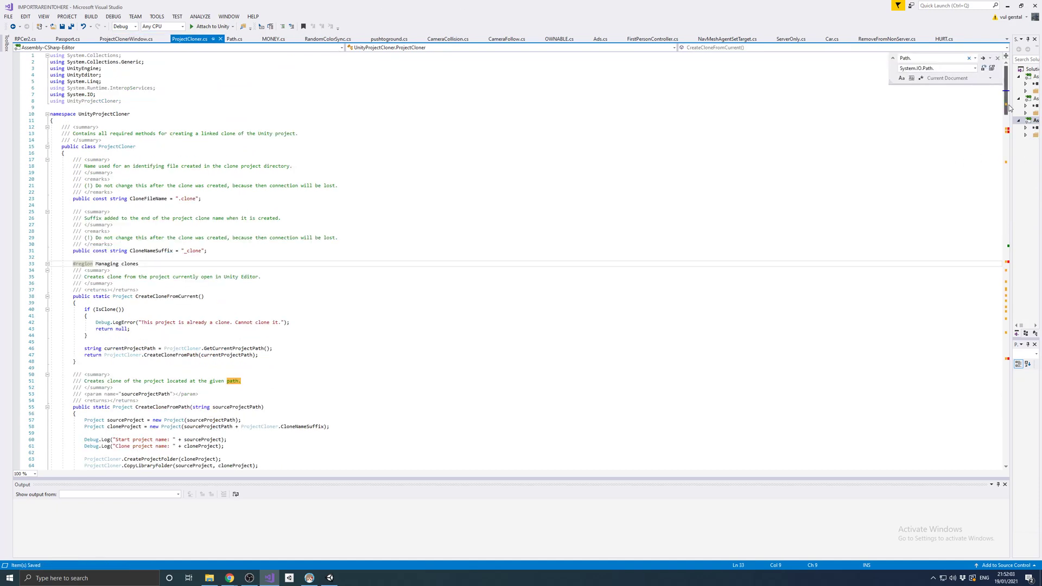
scroll("down", 3)
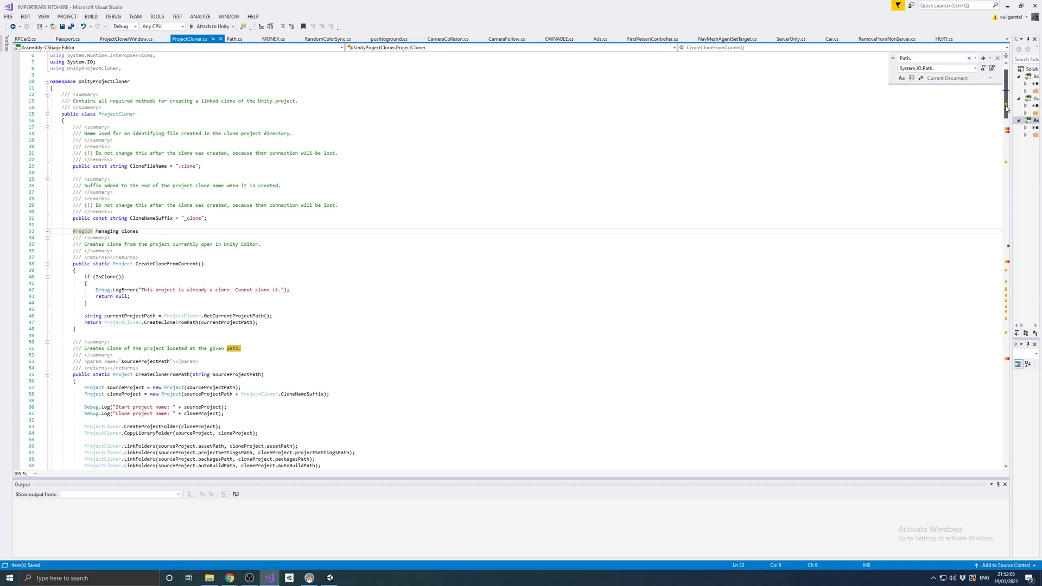
scroll("down", 3)
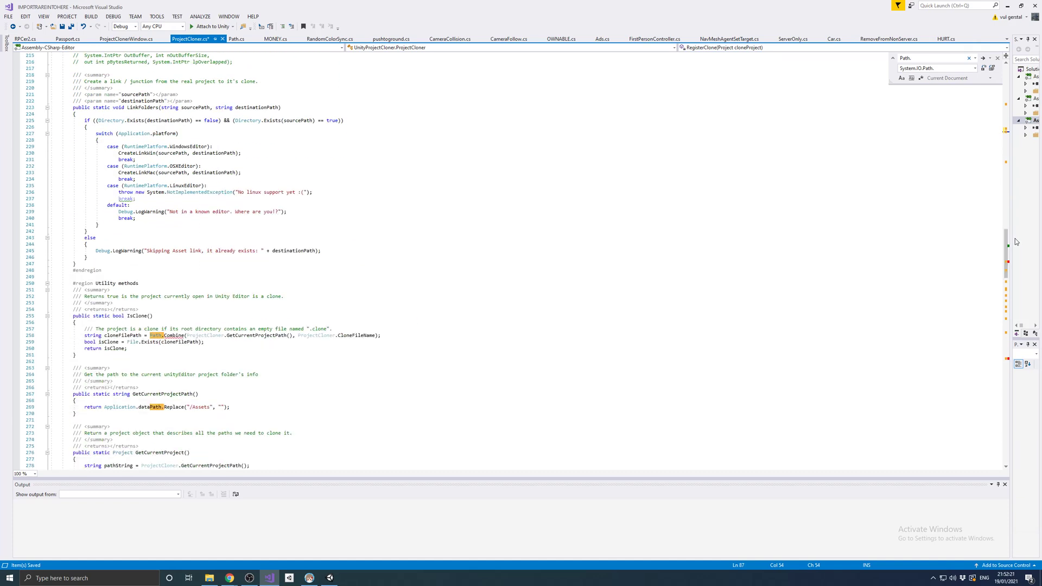
- Start Quick Replace in ProjectCloner.cs with Path. as the search term
left_click(26, 17)
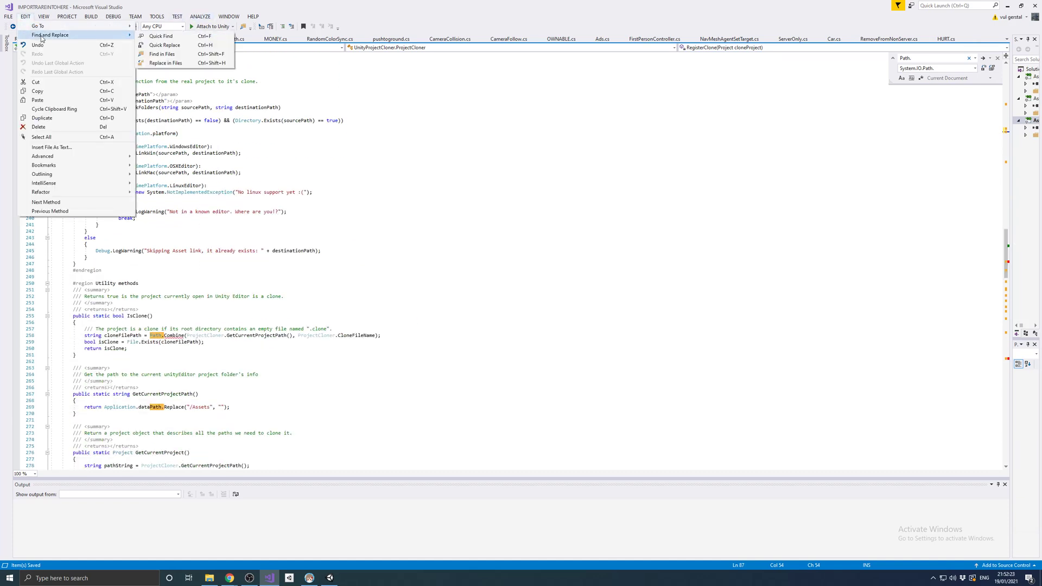
mouse_move(166, 45)
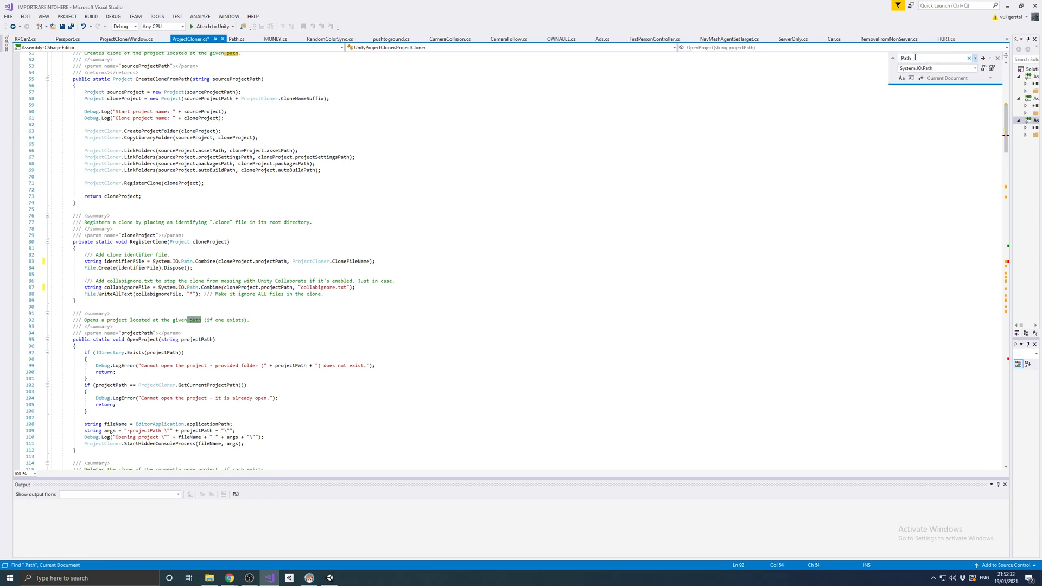
- Replace All Path. with System.IO.Path. so IsClone and CopyTo use System.IO.Path.Combine
left_click(975, 57)
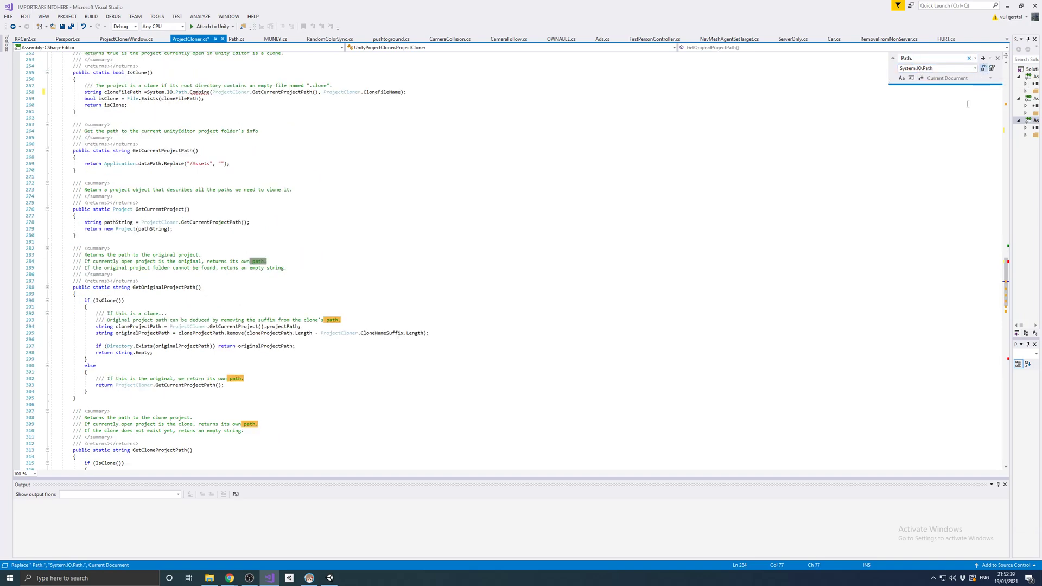
scroll("down", 3)
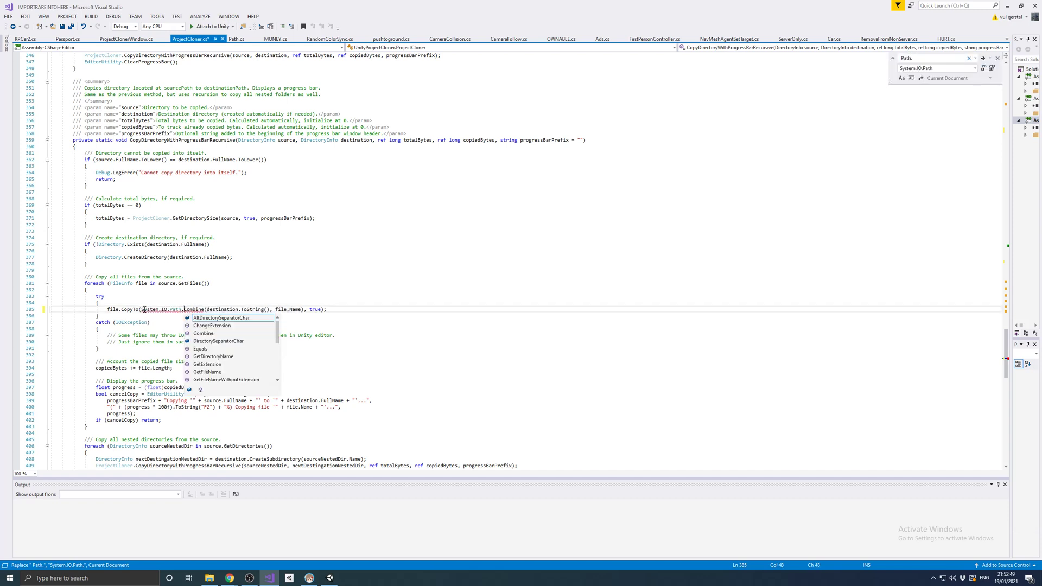
mouse_move(224, 317)
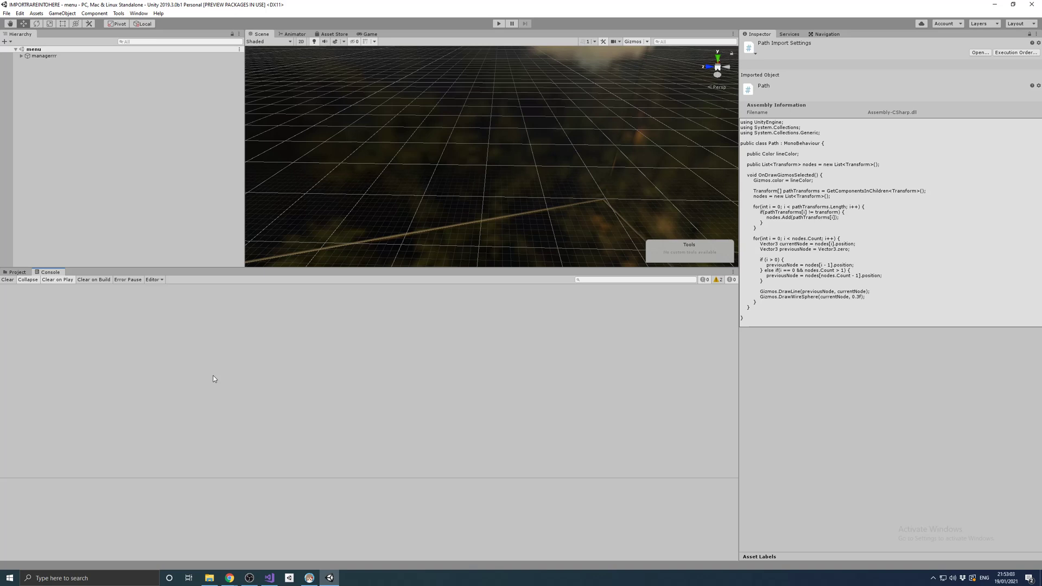
mouse_move(210, 379)
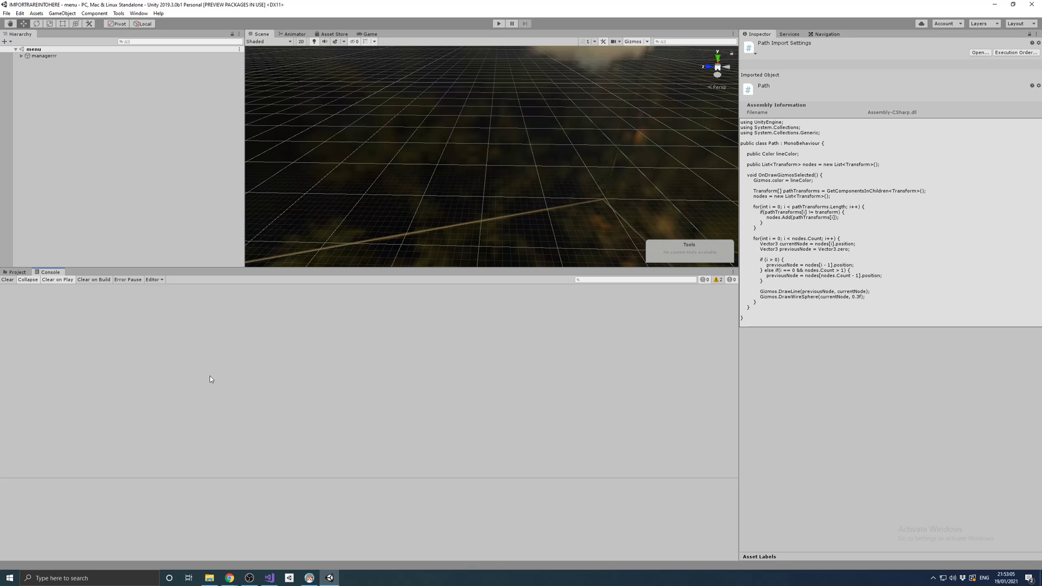